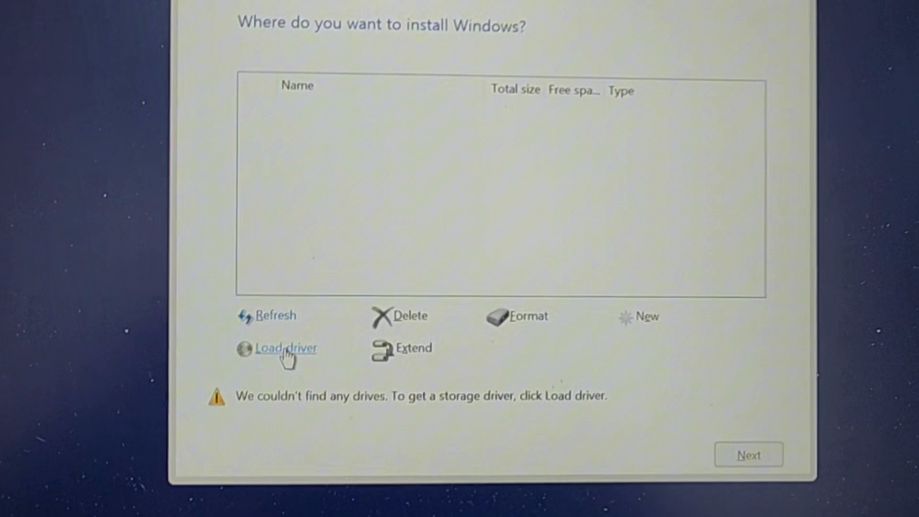
- Start Load driver and bring up the Browse for Folder dialog listing the drives
left_click(285, 347)
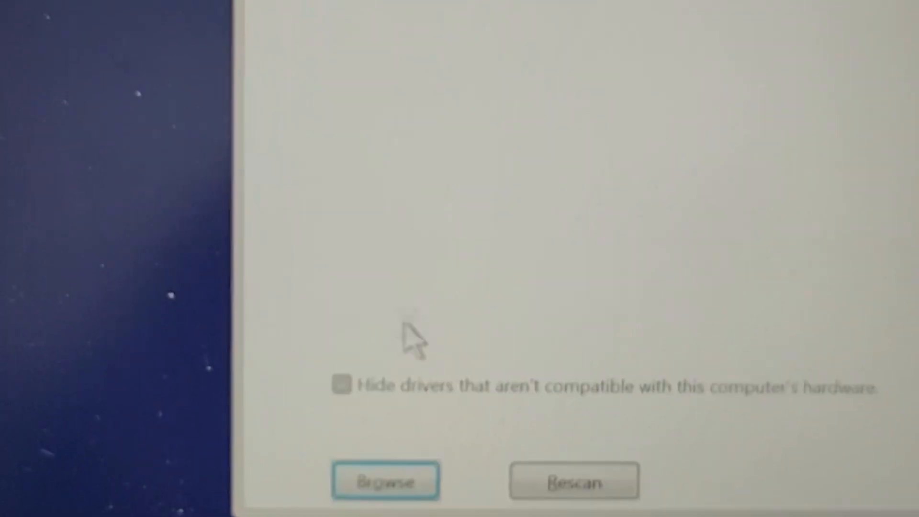
left_click(385, 481)
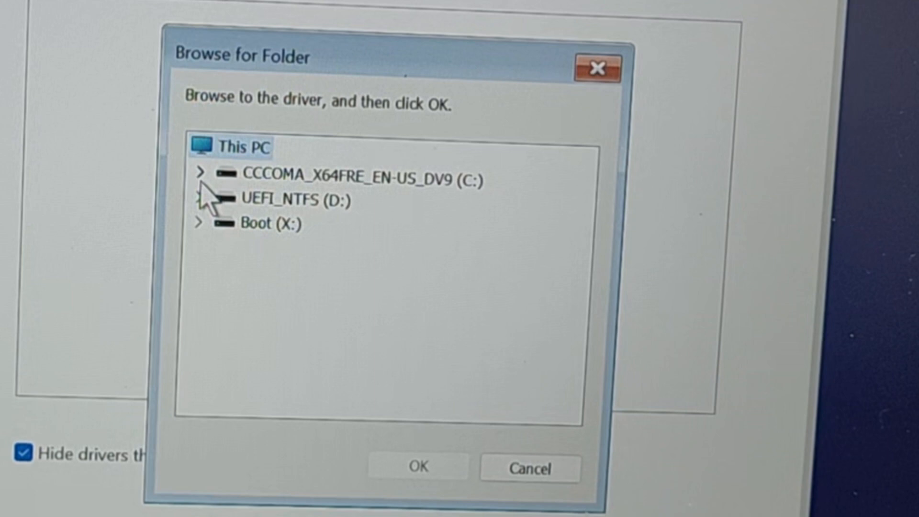
- Point the driver search at the F6 folder inside hp 250 g8 on the CCCOMA_X64FRE USB drive
left_click(364, 179)
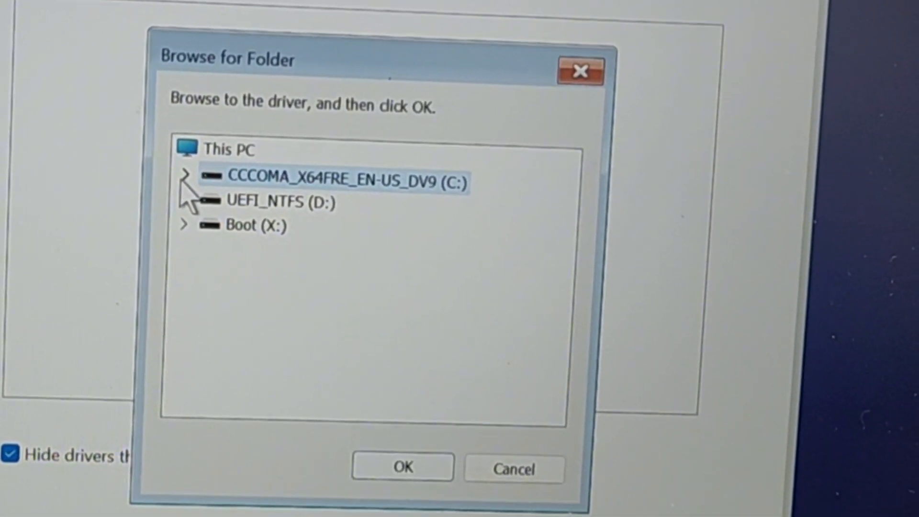
left_click(185, 179)
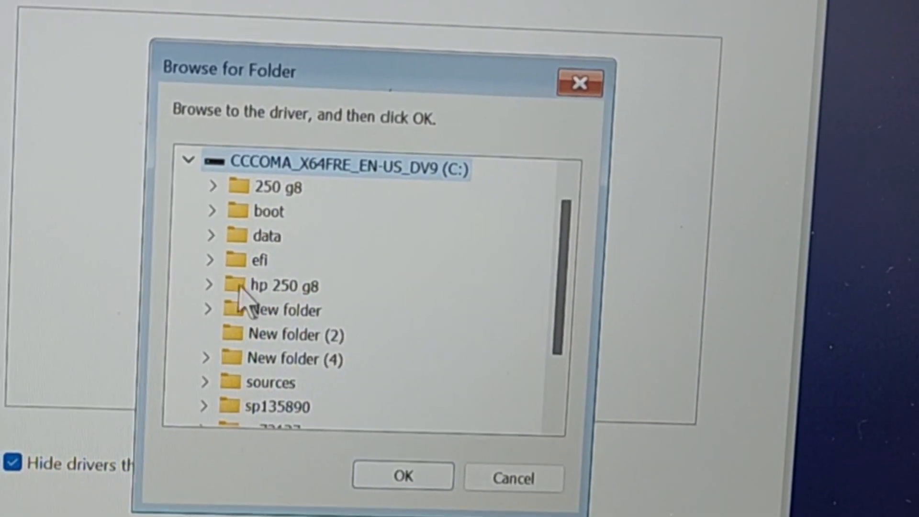
left_click(210, 286)
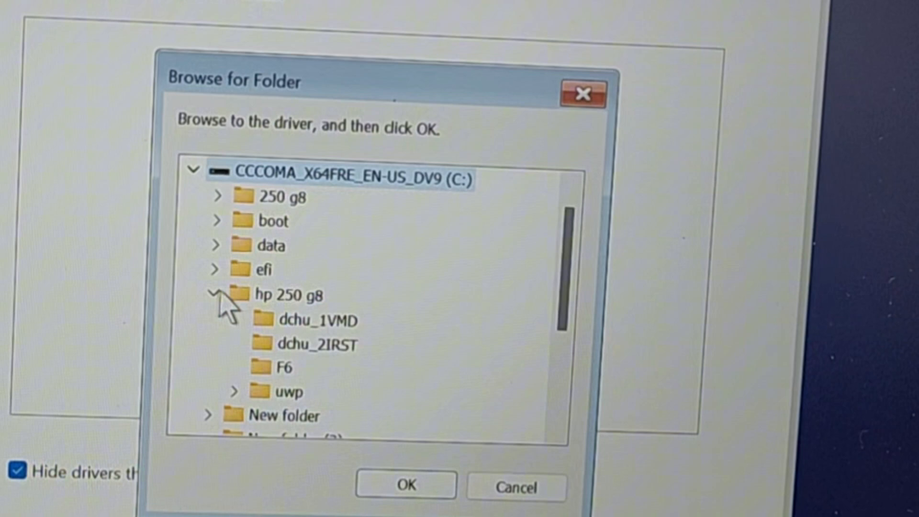
left_click(287, 295)
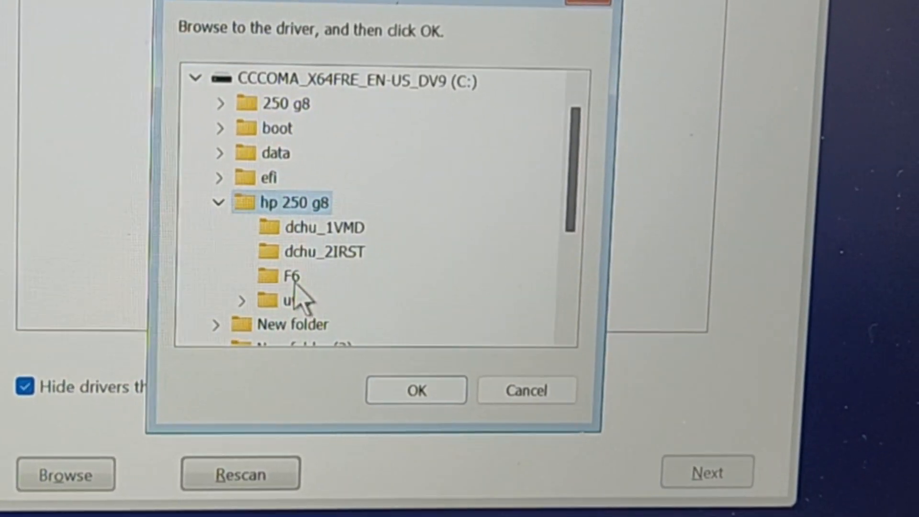
left_click(292, 276)
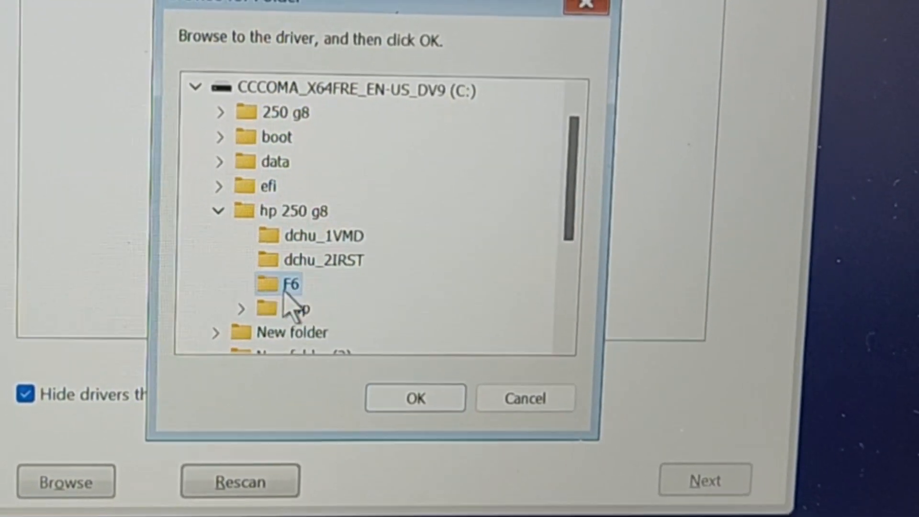
left_click(415, 398)
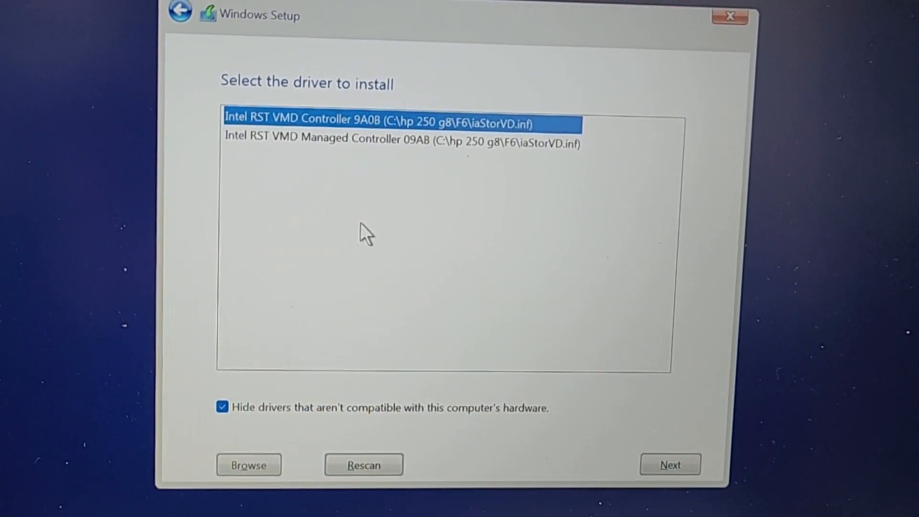
- Load the Intel RST VMD Controller 9A0B driver and continue to the install-location page
left_click(400, 140)
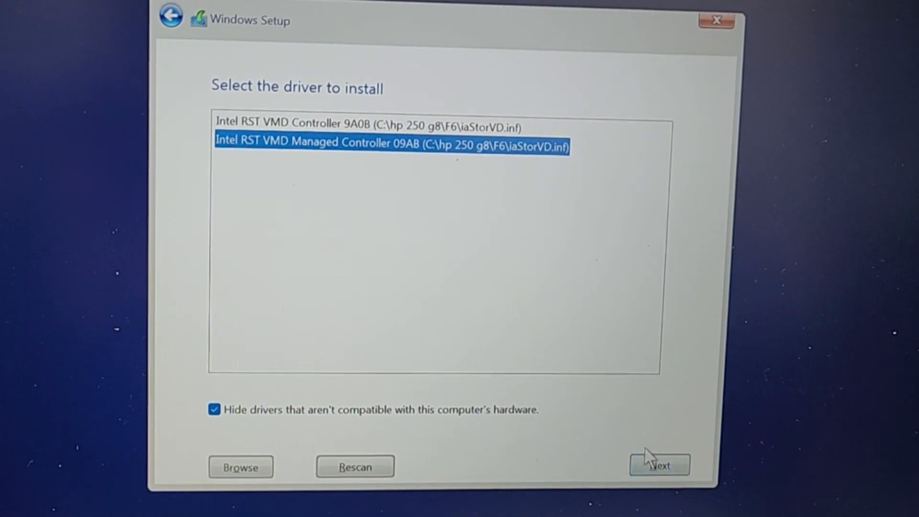
left_click(373, 124)
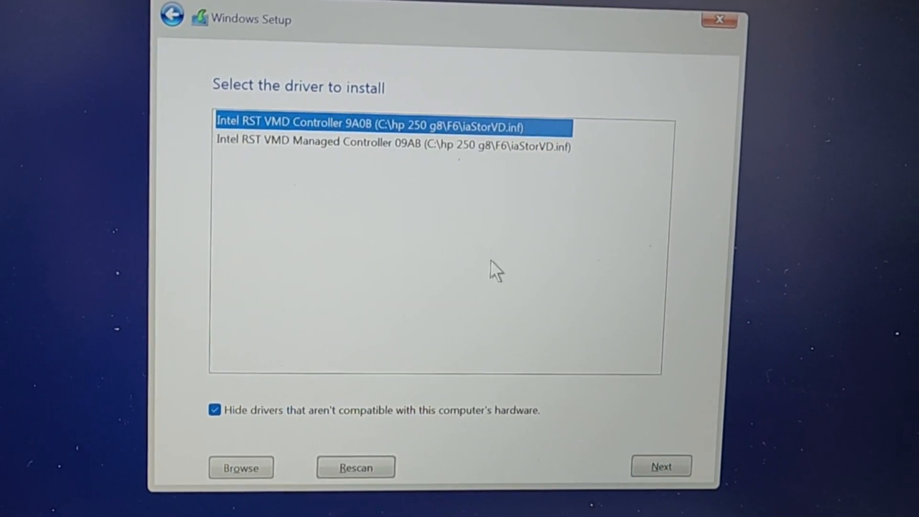
left_click(661, 466)
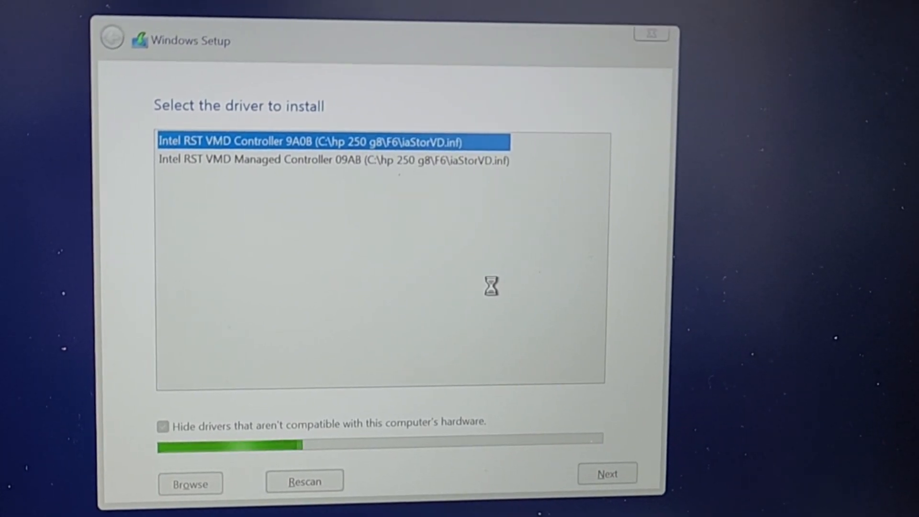
left_click(607, 473)
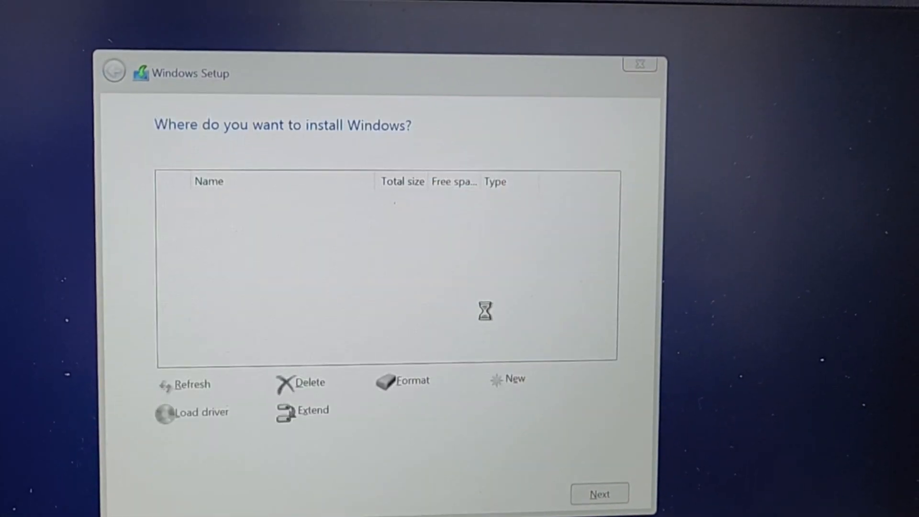